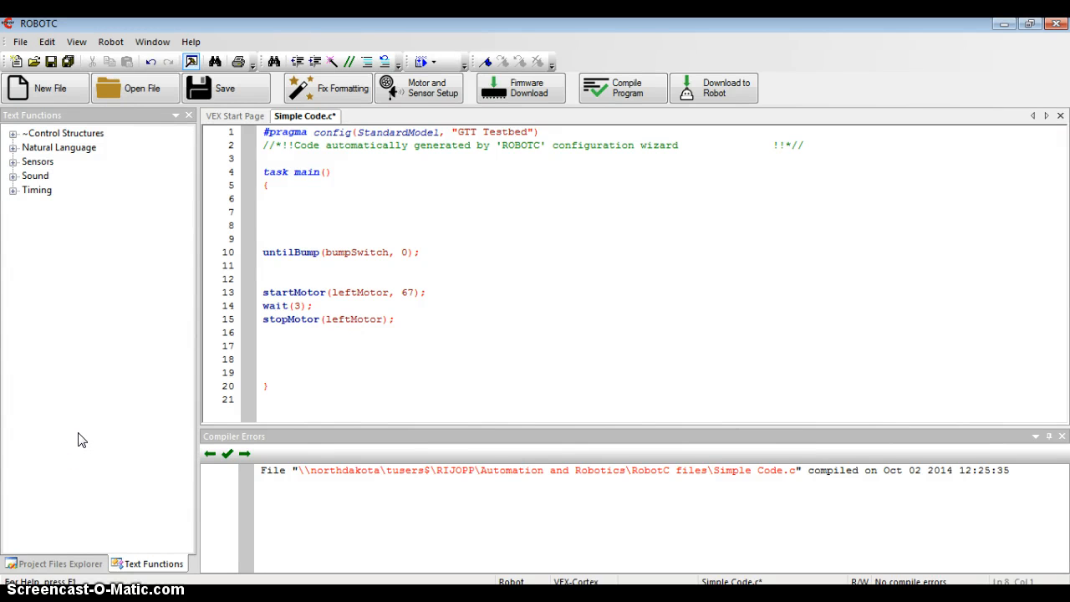
Compile and download the unlooped bump-switch program to the VEX cortex
left_click(264, 225)
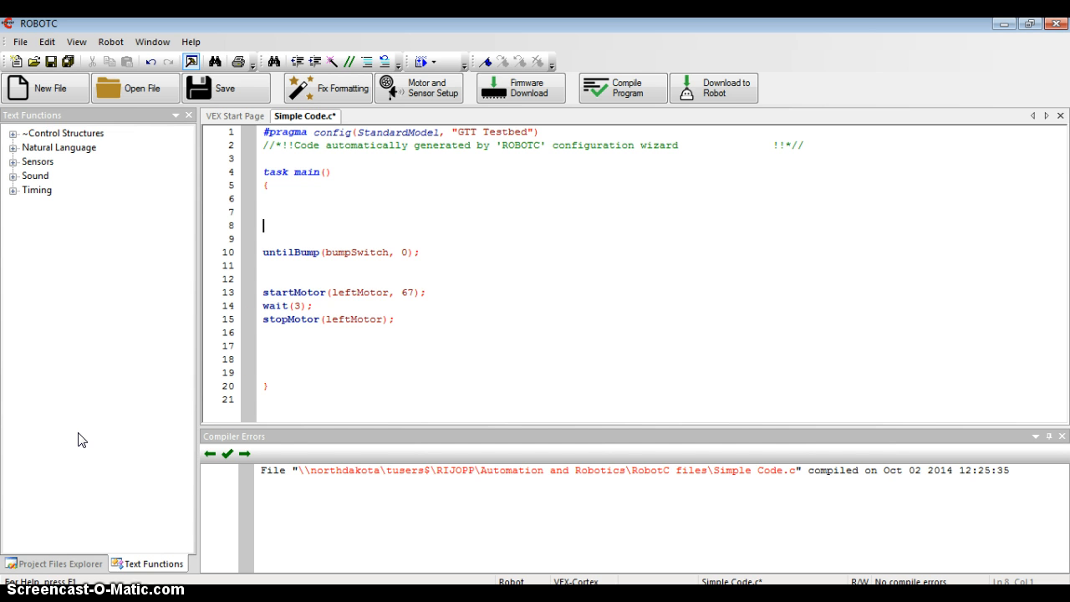
mouse_move(323, 251)
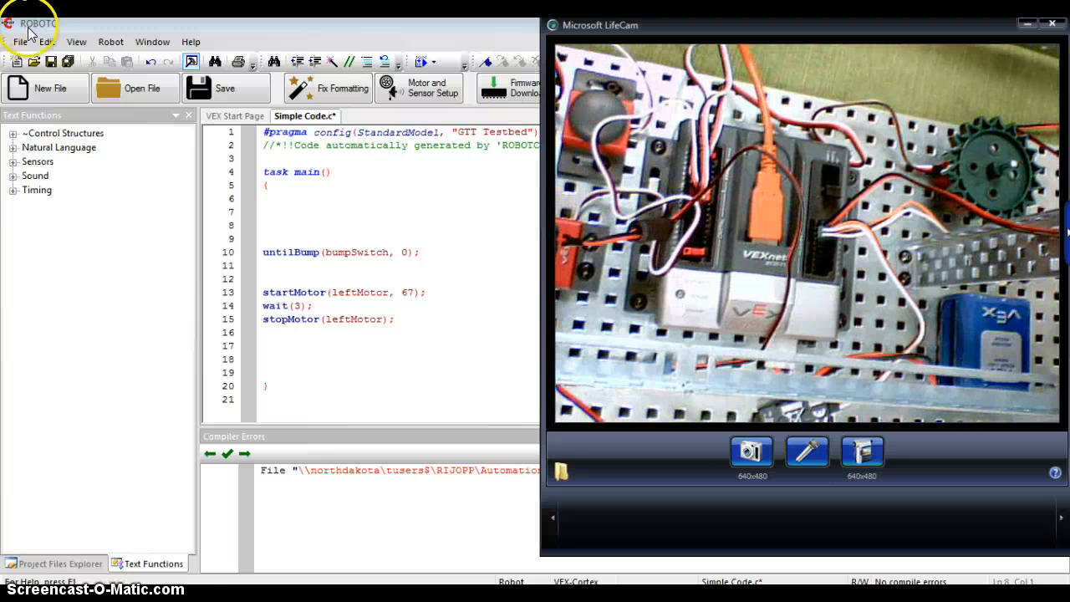
left_click(712, 87)
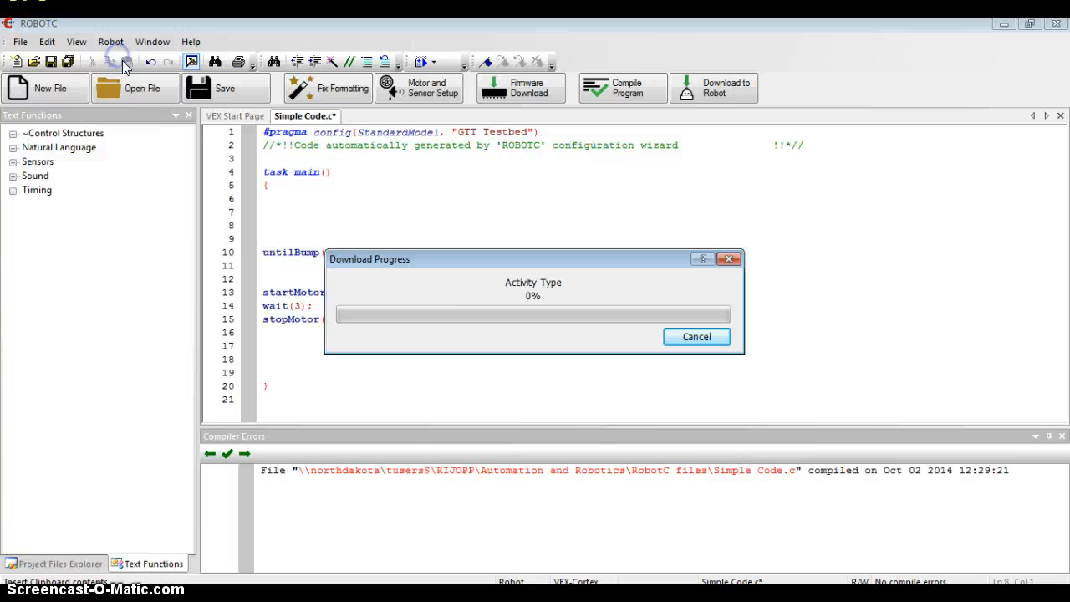
left_click(696, 337)
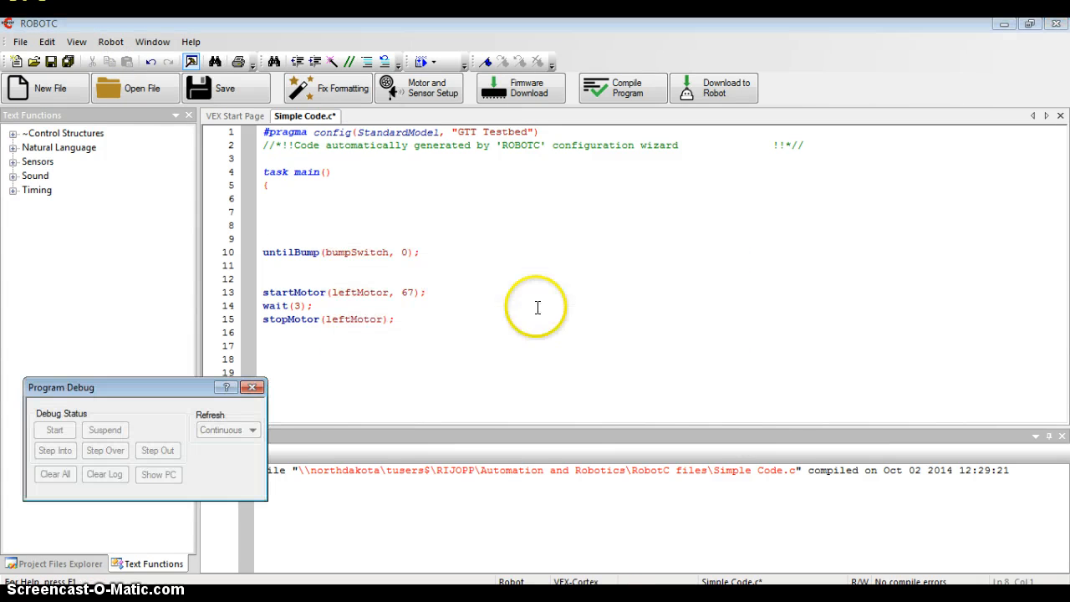
Start the downloaded program from the Program Debug window and let it run once
left_click(54, 430)
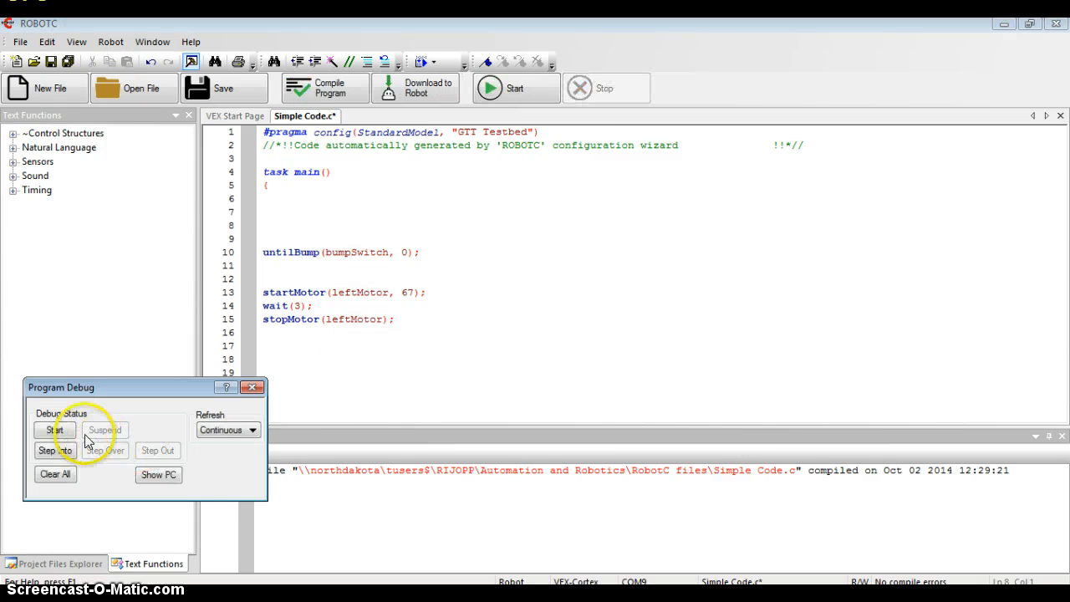
left_click(54, 430)
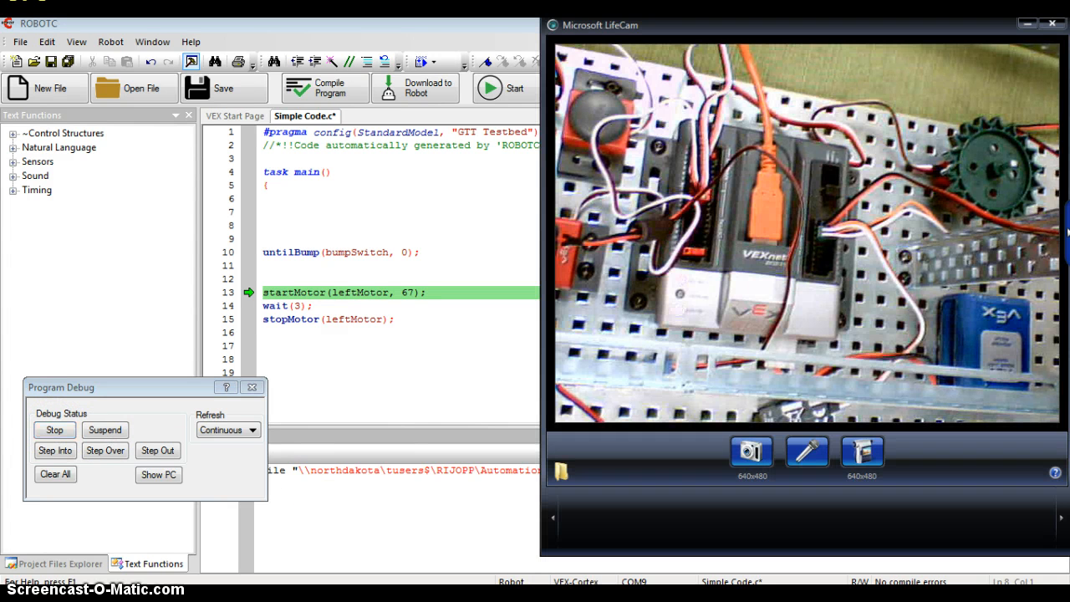
left_click(104, 450)
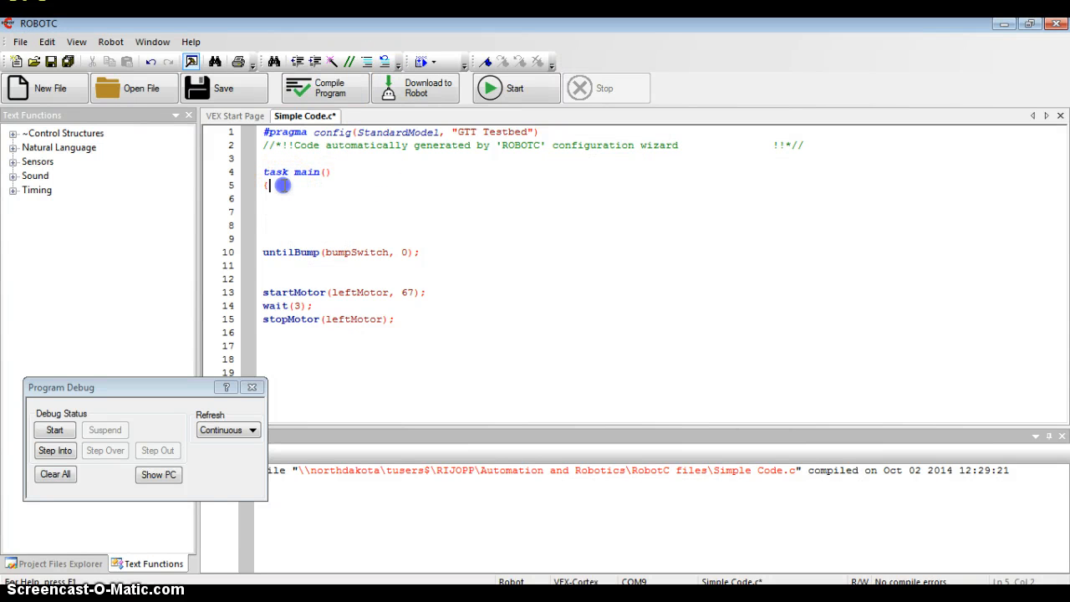
mouse_move(285, 184)
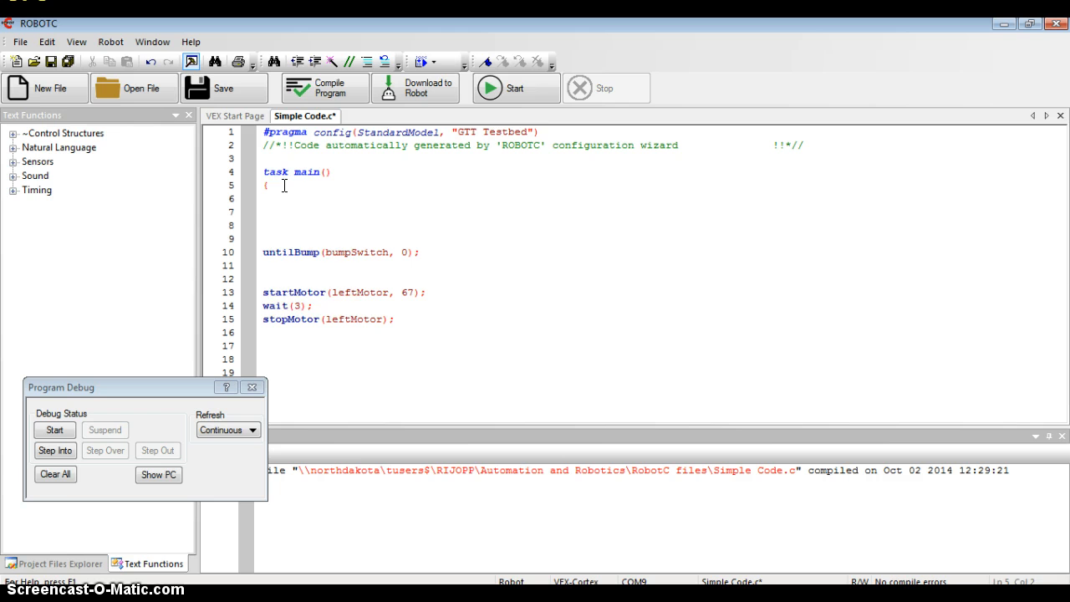
Add a while (1==1) header with an opening brace right after task main's brace
type("while")
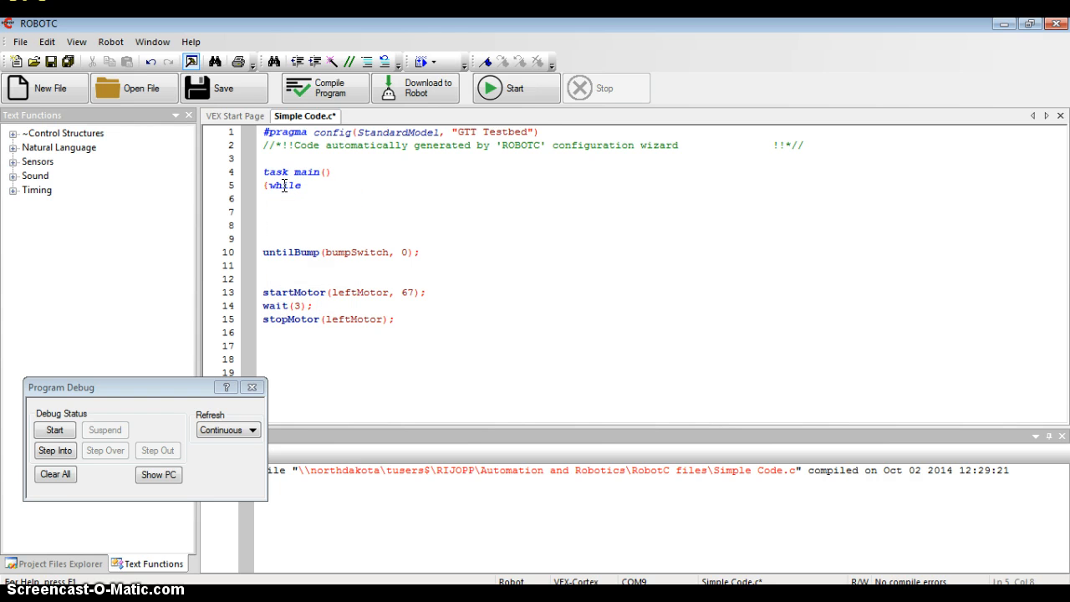
type("(")
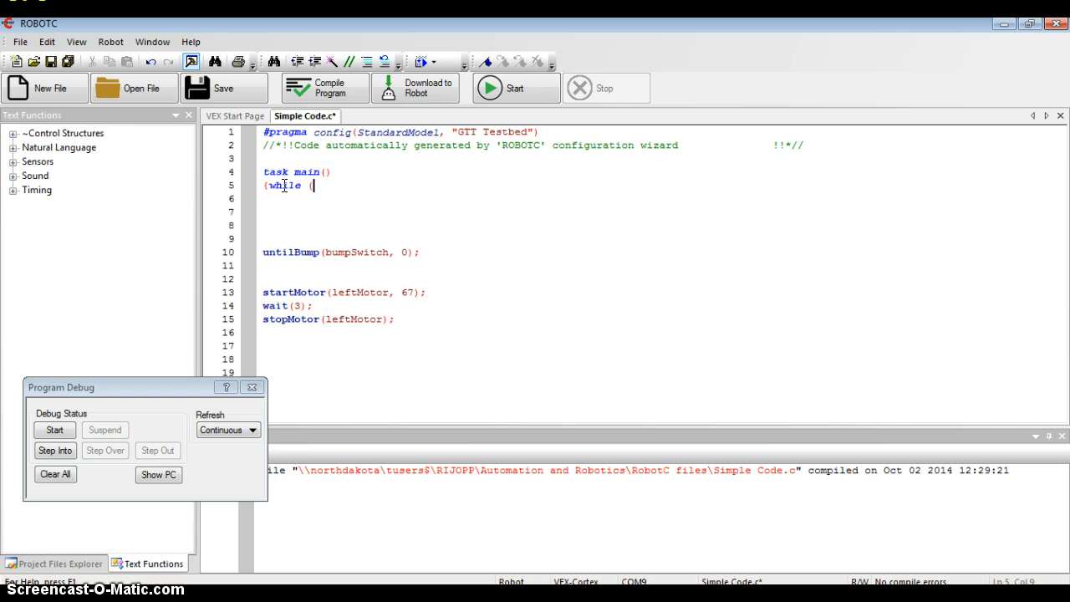
type("1==")
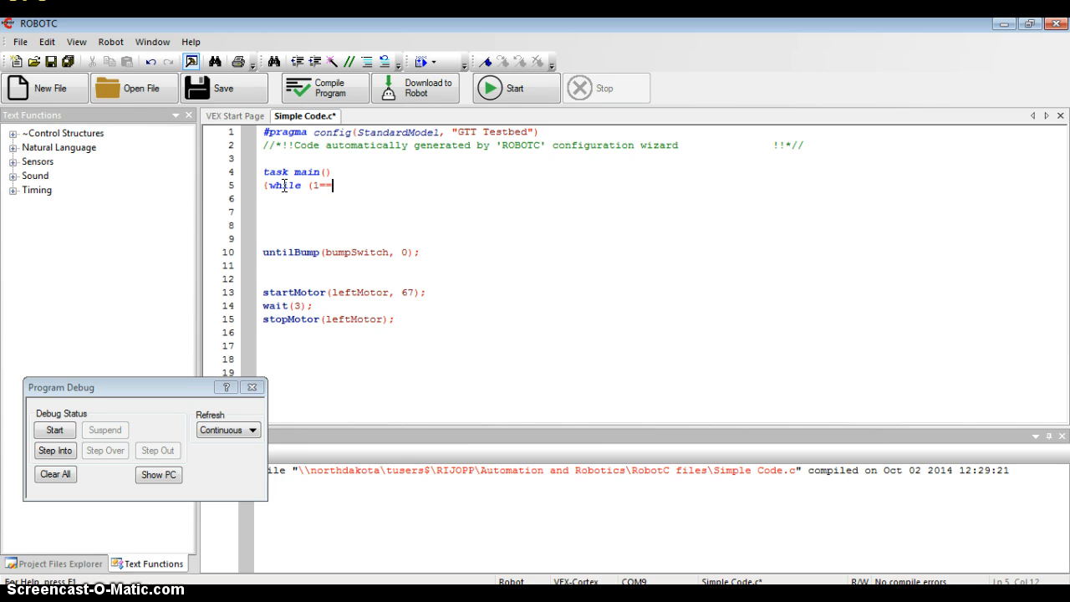
type("1")
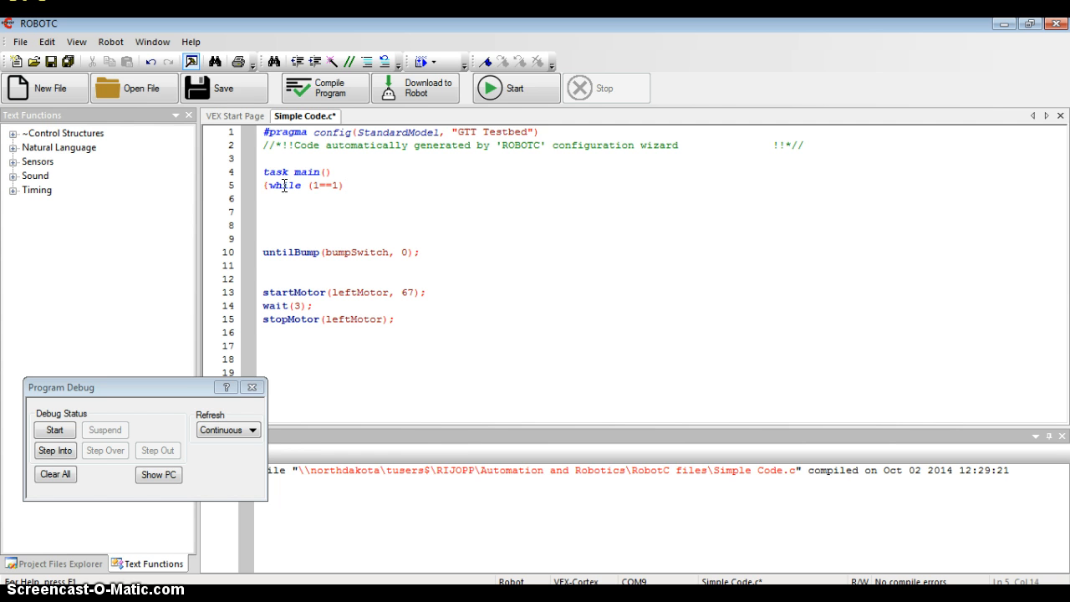
left_click(344, 184)
type("{")
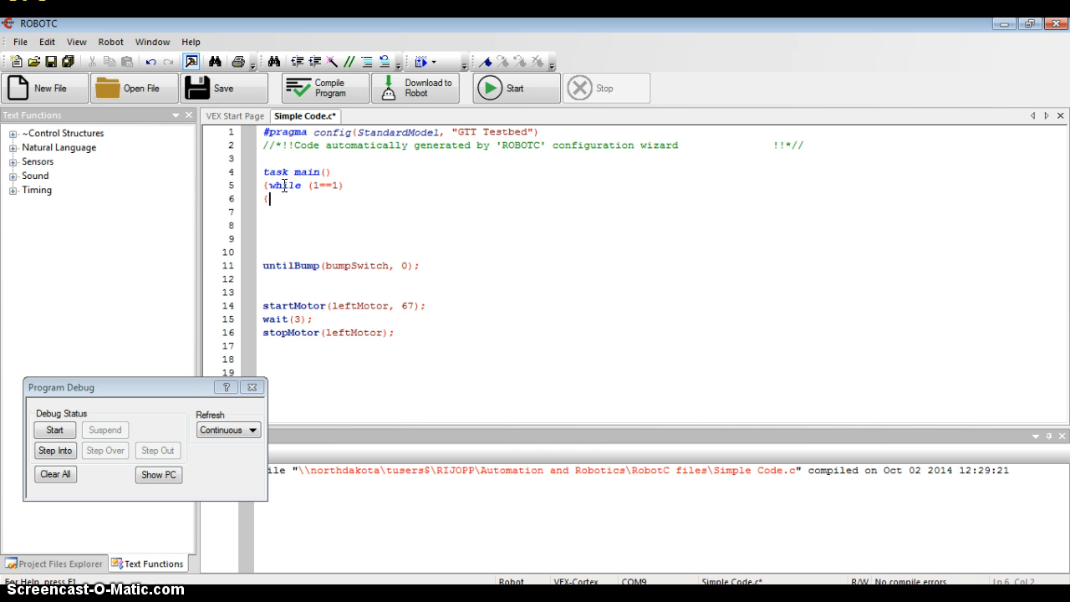
mouse_move(348, 186)
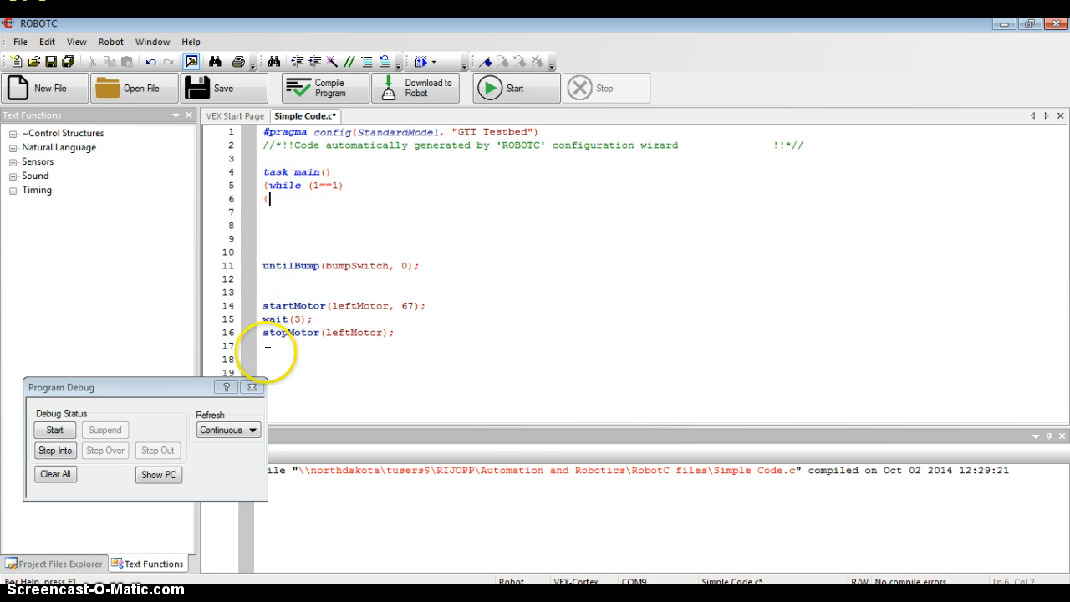
mouse_move(238, 371)
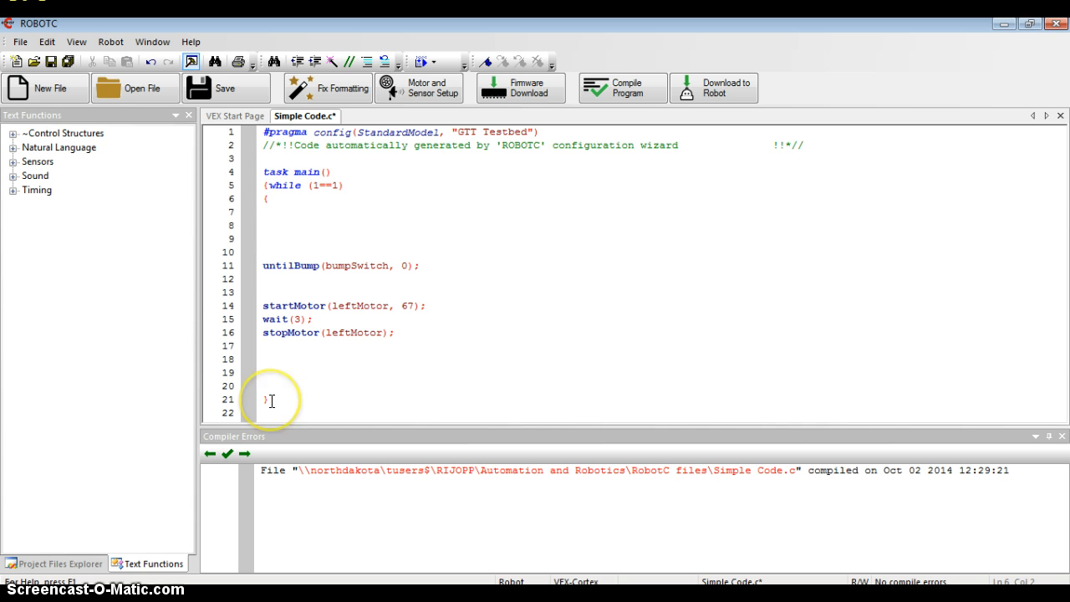
mouse_move(270, 388)
type("}")
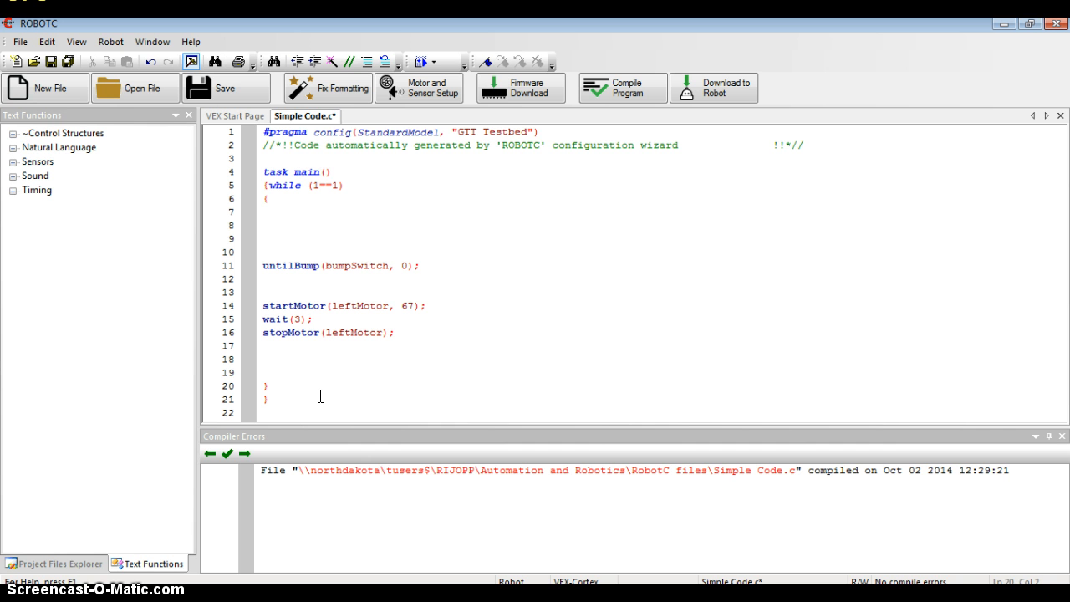
Close the while loop with a brace just before task main's final brace
left_click(271, 384)
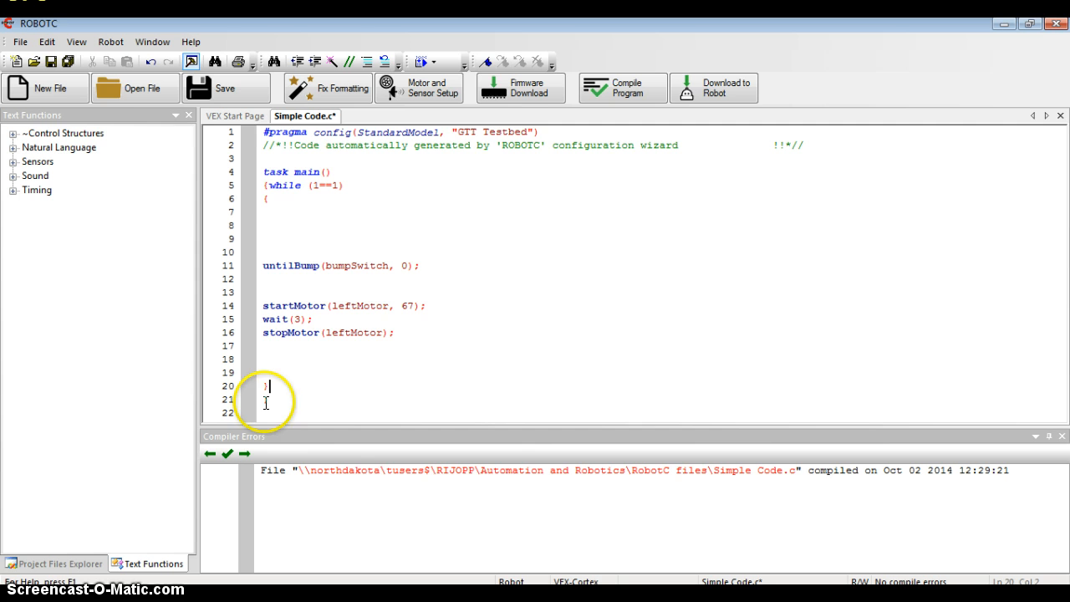
mouse_move(308, 365)
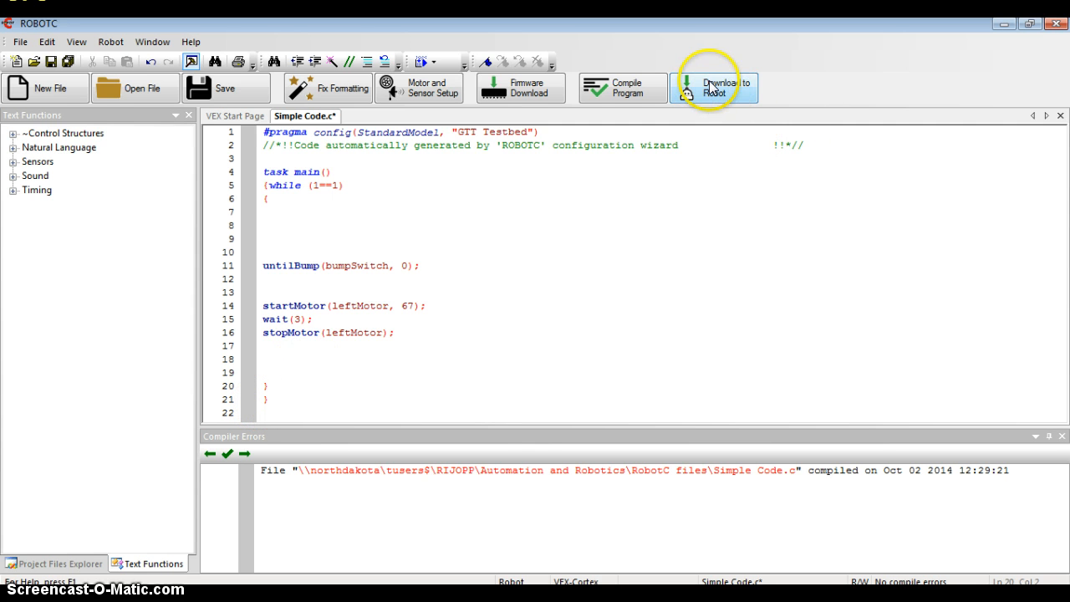
mouse_move(713, 87)
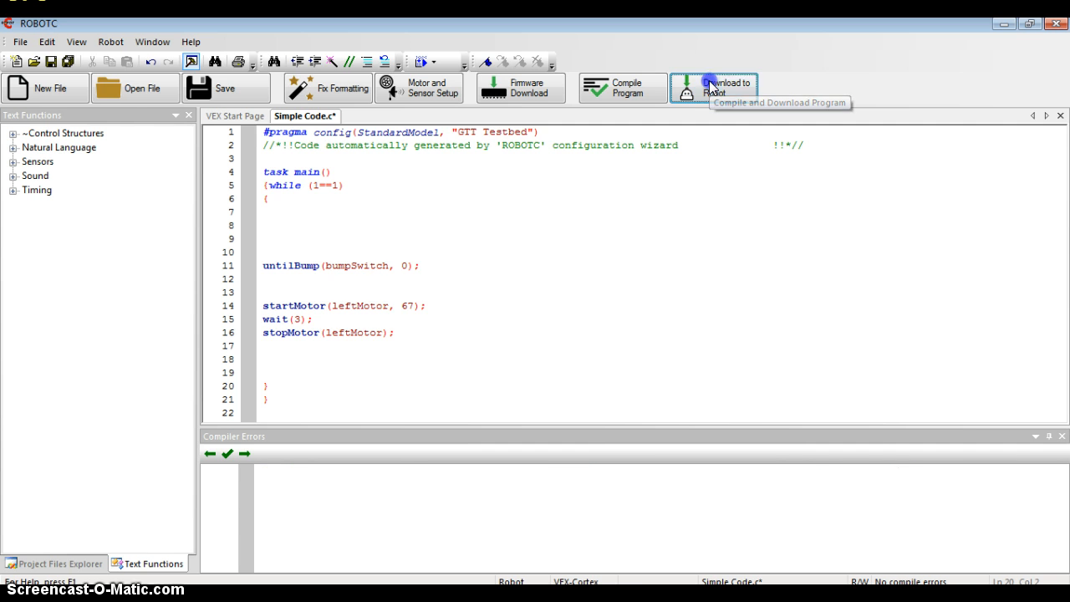
Download the looped program to the cortex and start it running repeatedly
left_click(713, 87)
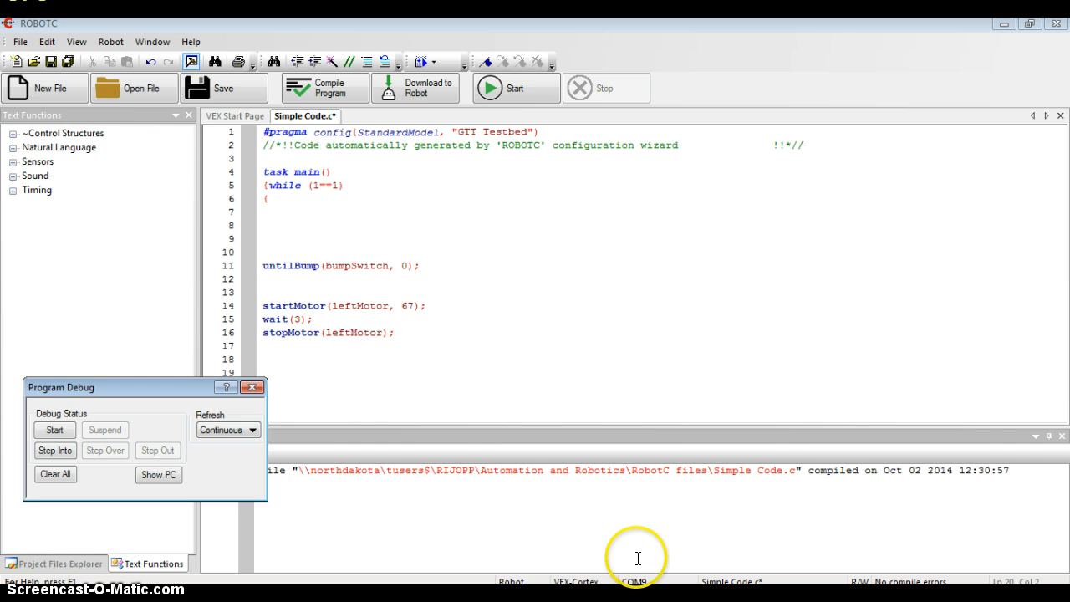
mouse_move(472, 558)
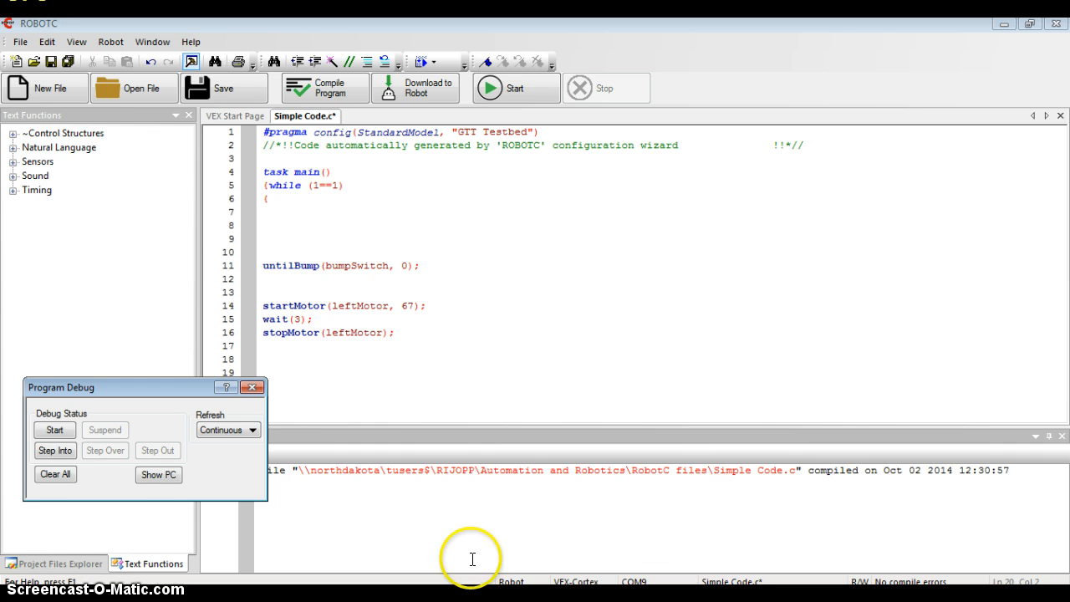
left_click(53, 430)
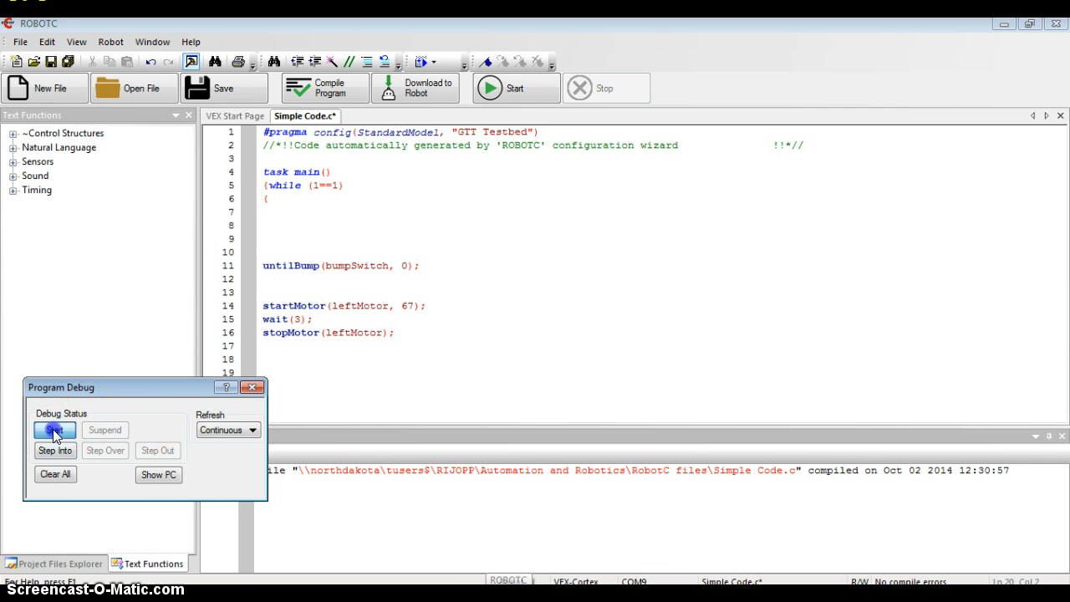
left_click(53, 430)
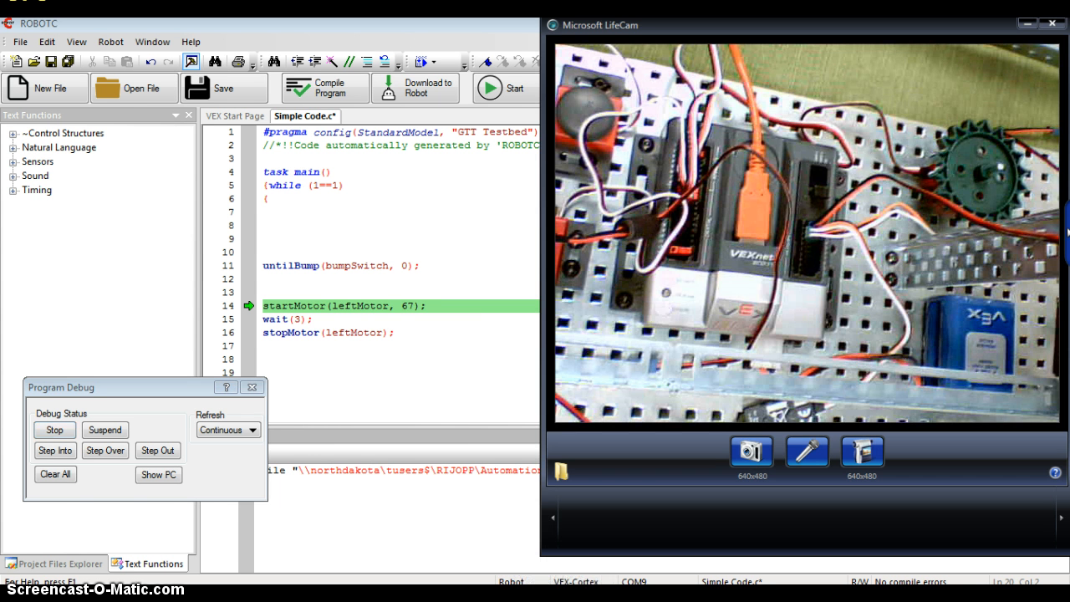
left_click(103, 450)
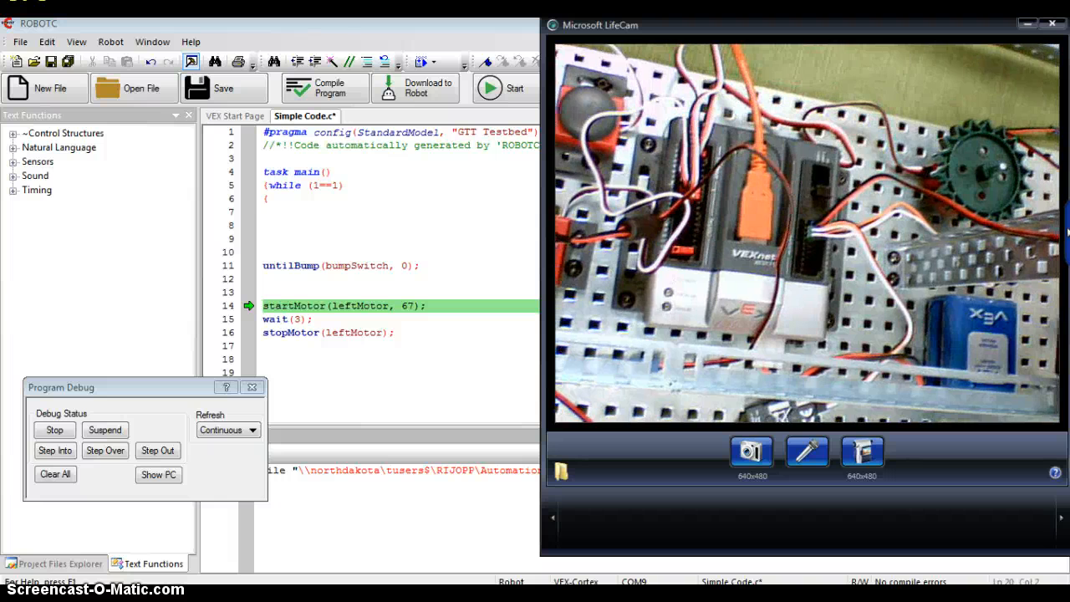
left_click(104, 450)
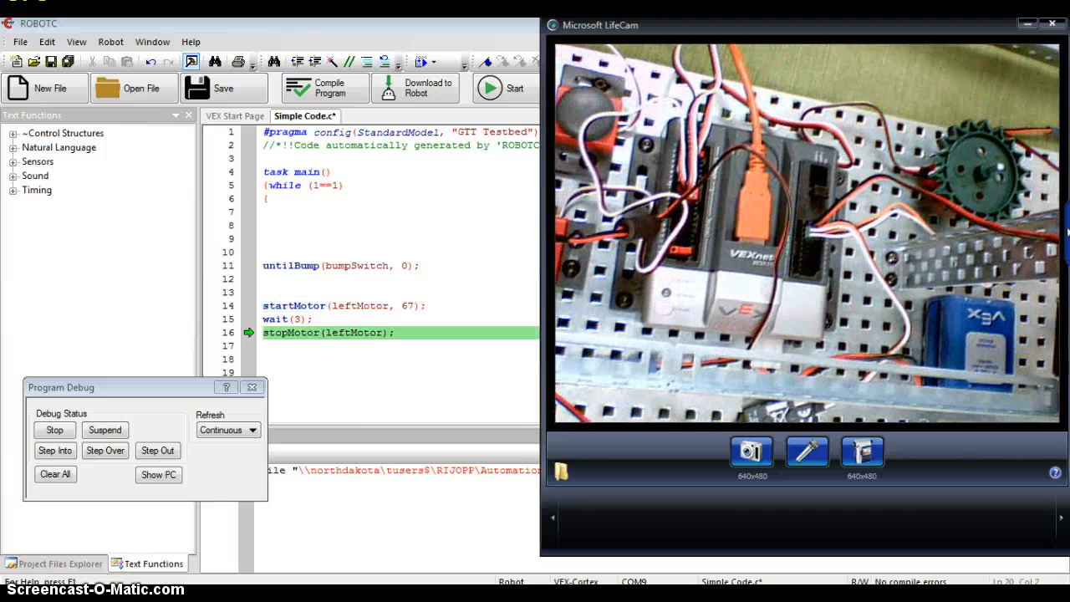